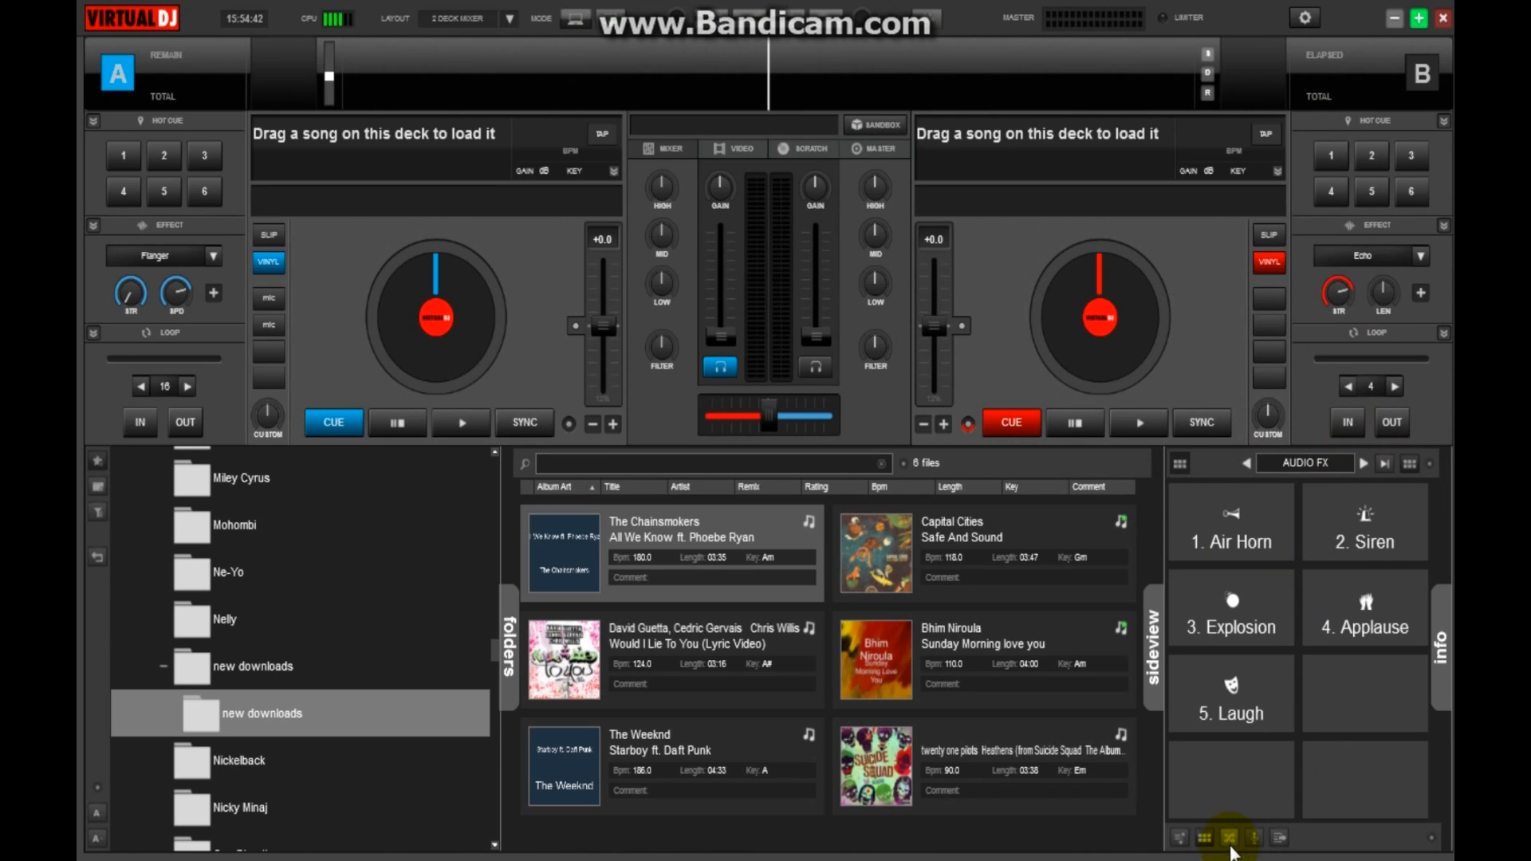
Show the empty Automix playlist in the side panel instead of the effects pads
click(1228, 836)
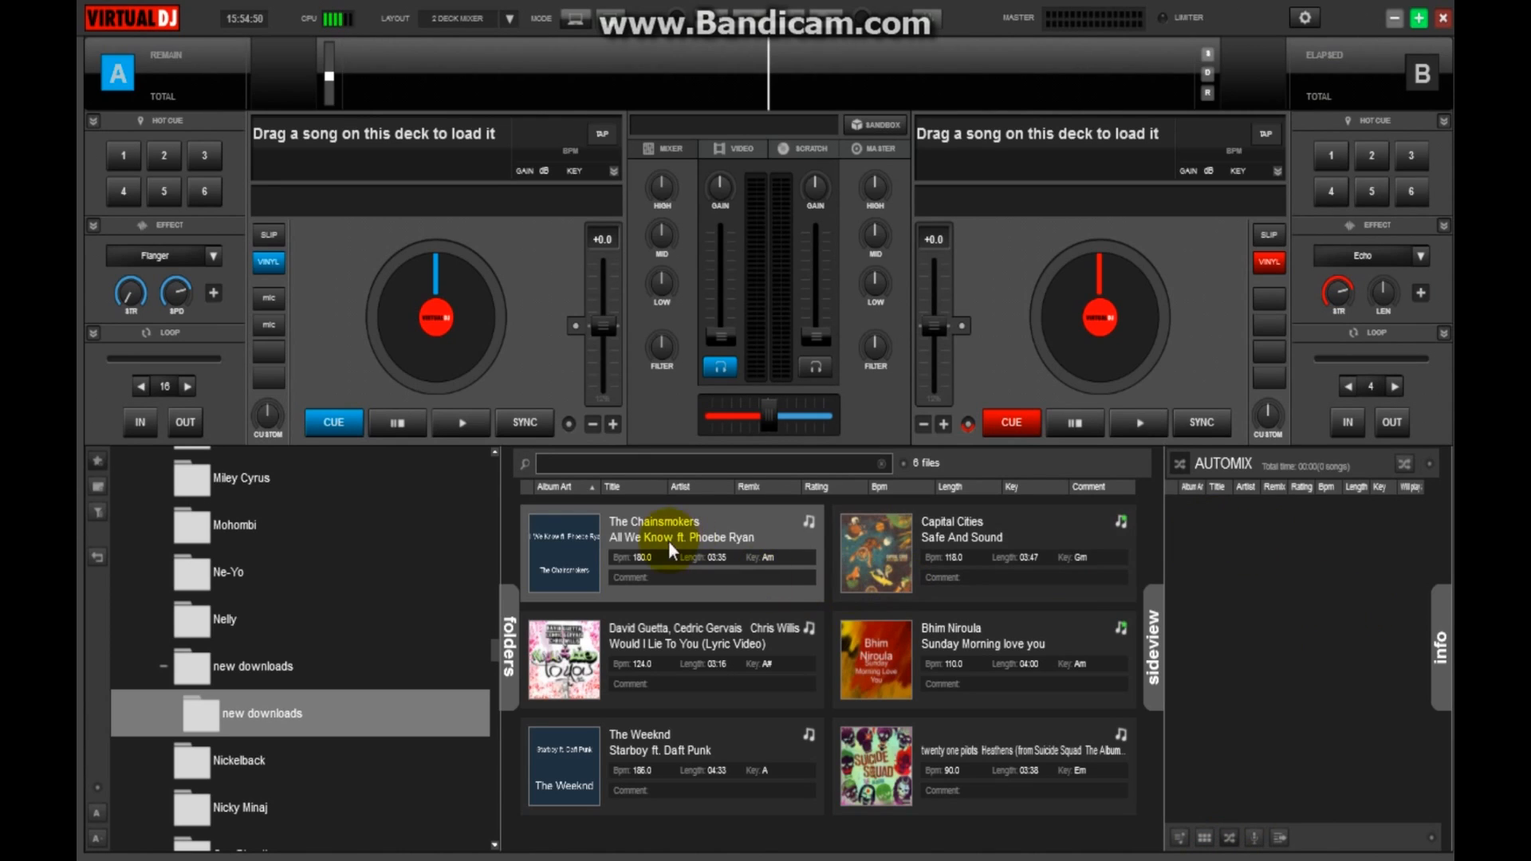
Queue All We Know, Starboy and Heathens into the Automix playlist
double_click(668, 538)
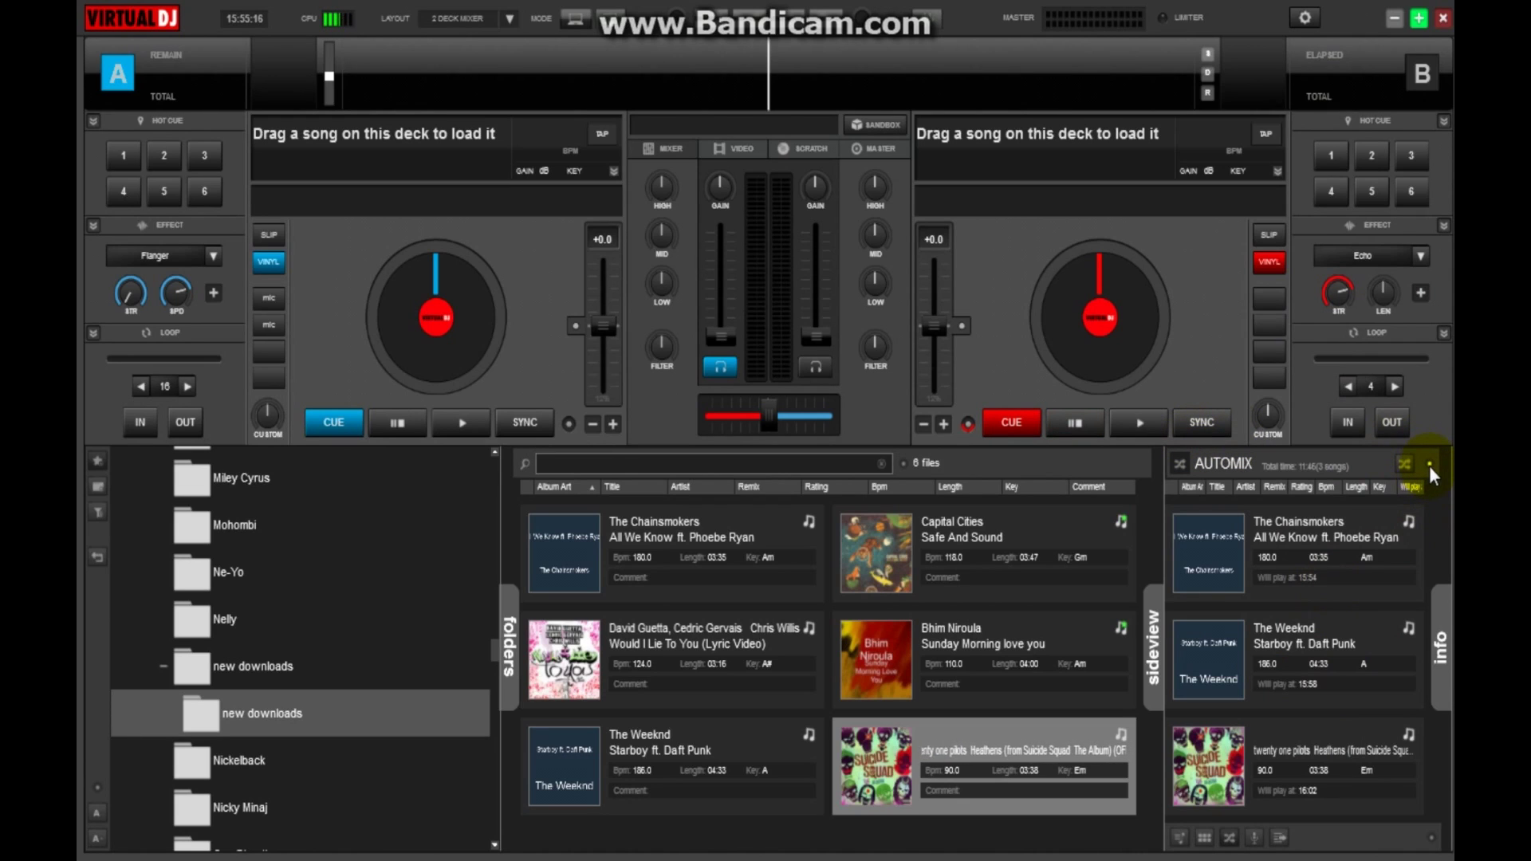
Launch the AutoMix Editor from the Automix options menu
click(1432, 471)
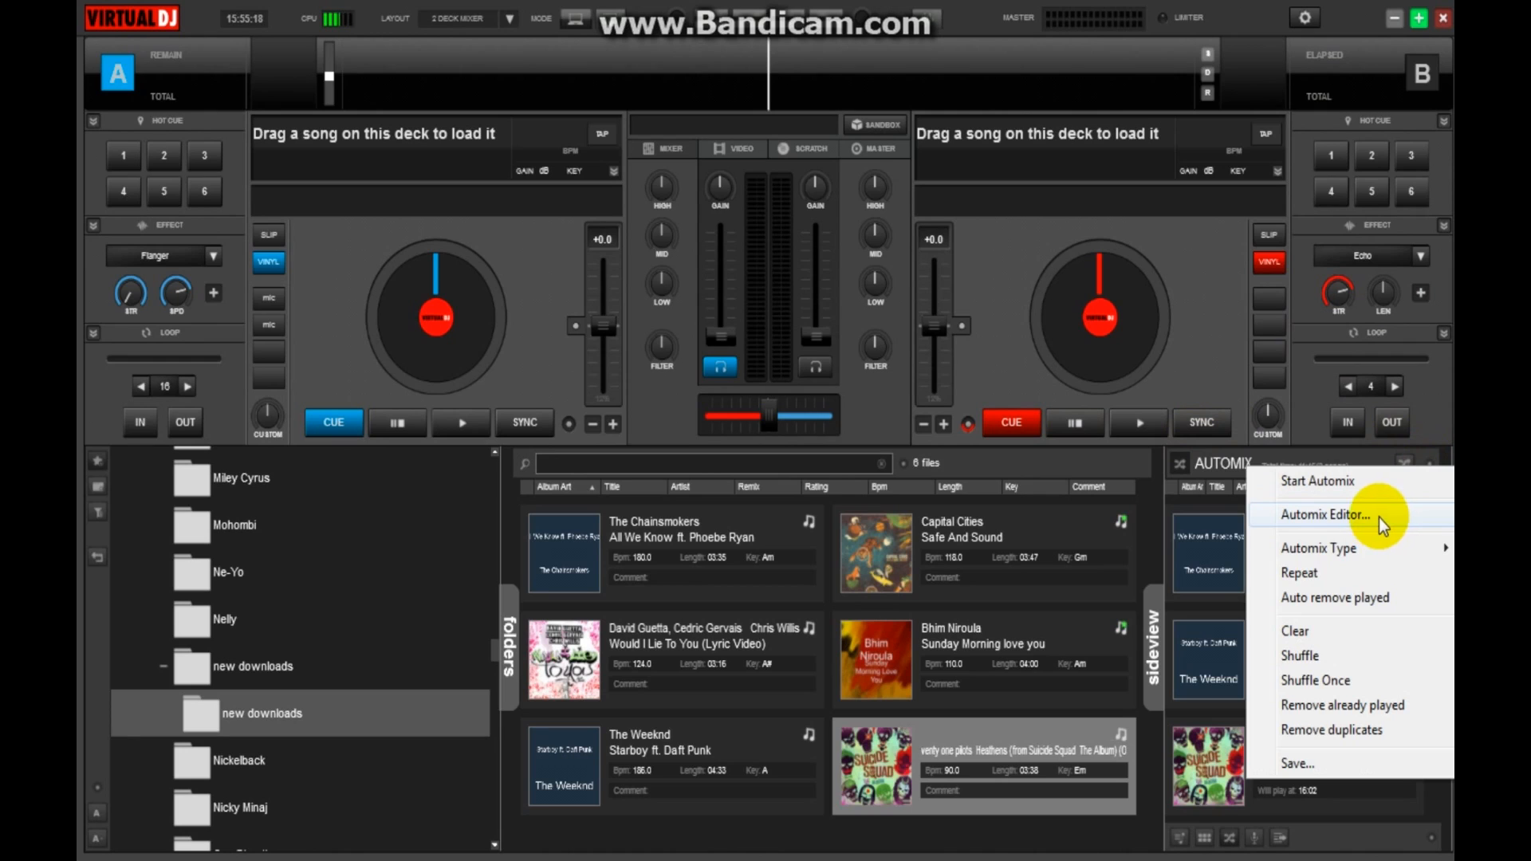
click(1324, 514)
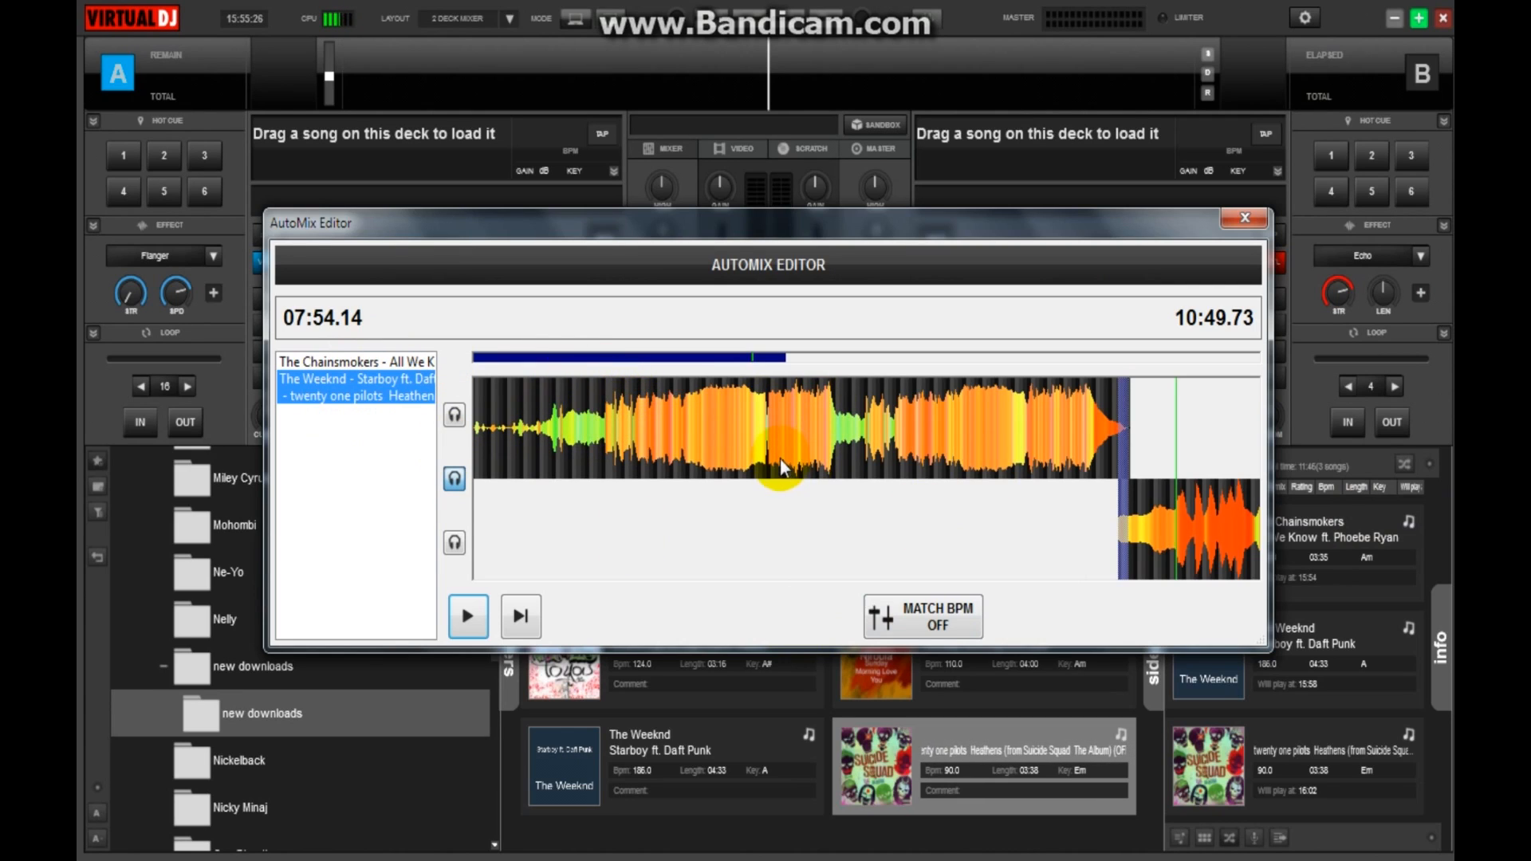
mouse_move(914, 439)
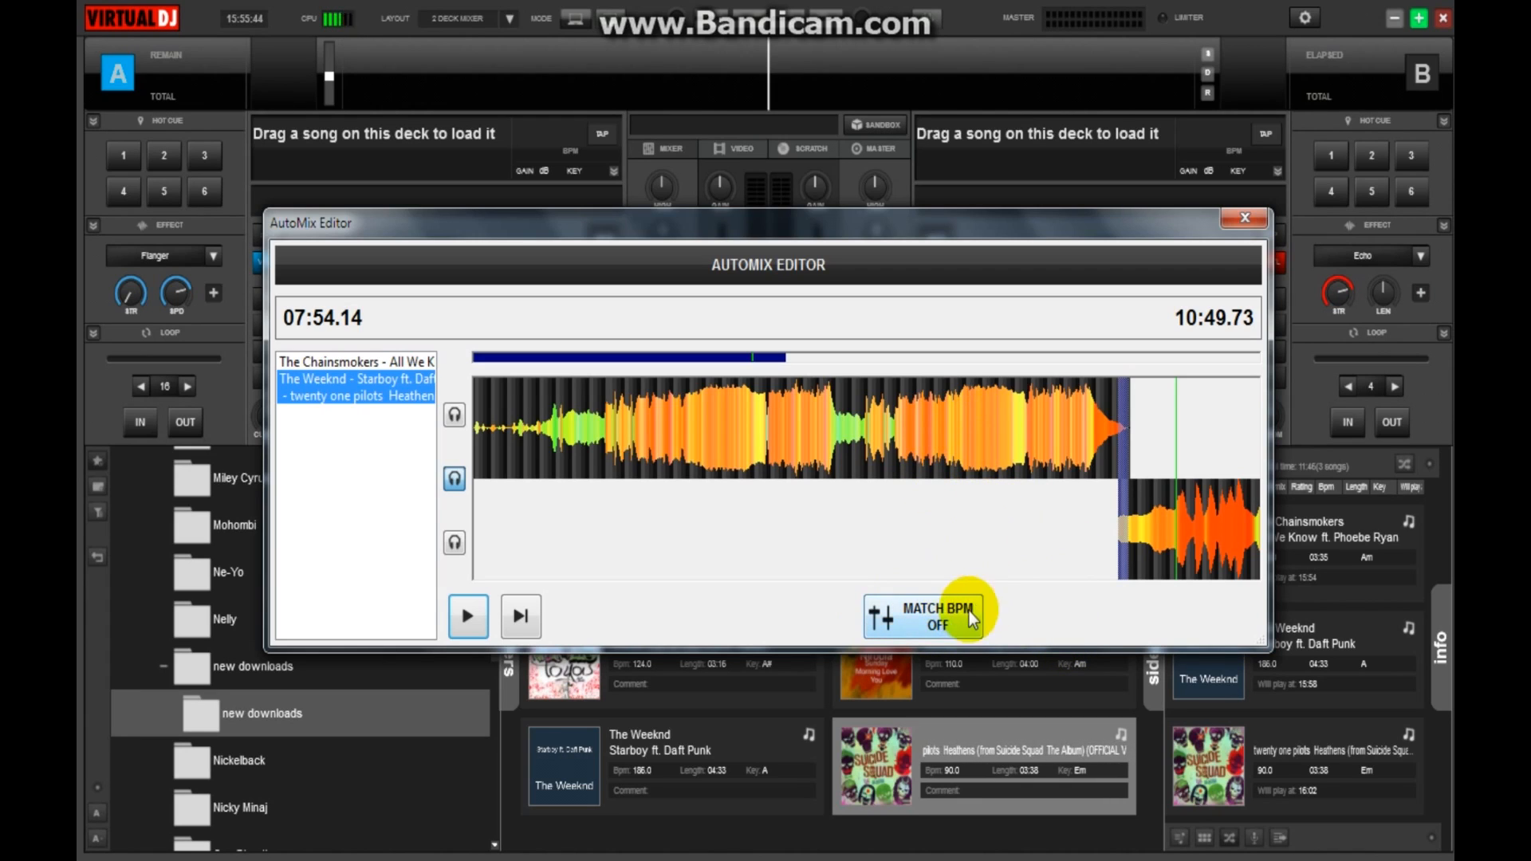
mouse_move(1217, 509)
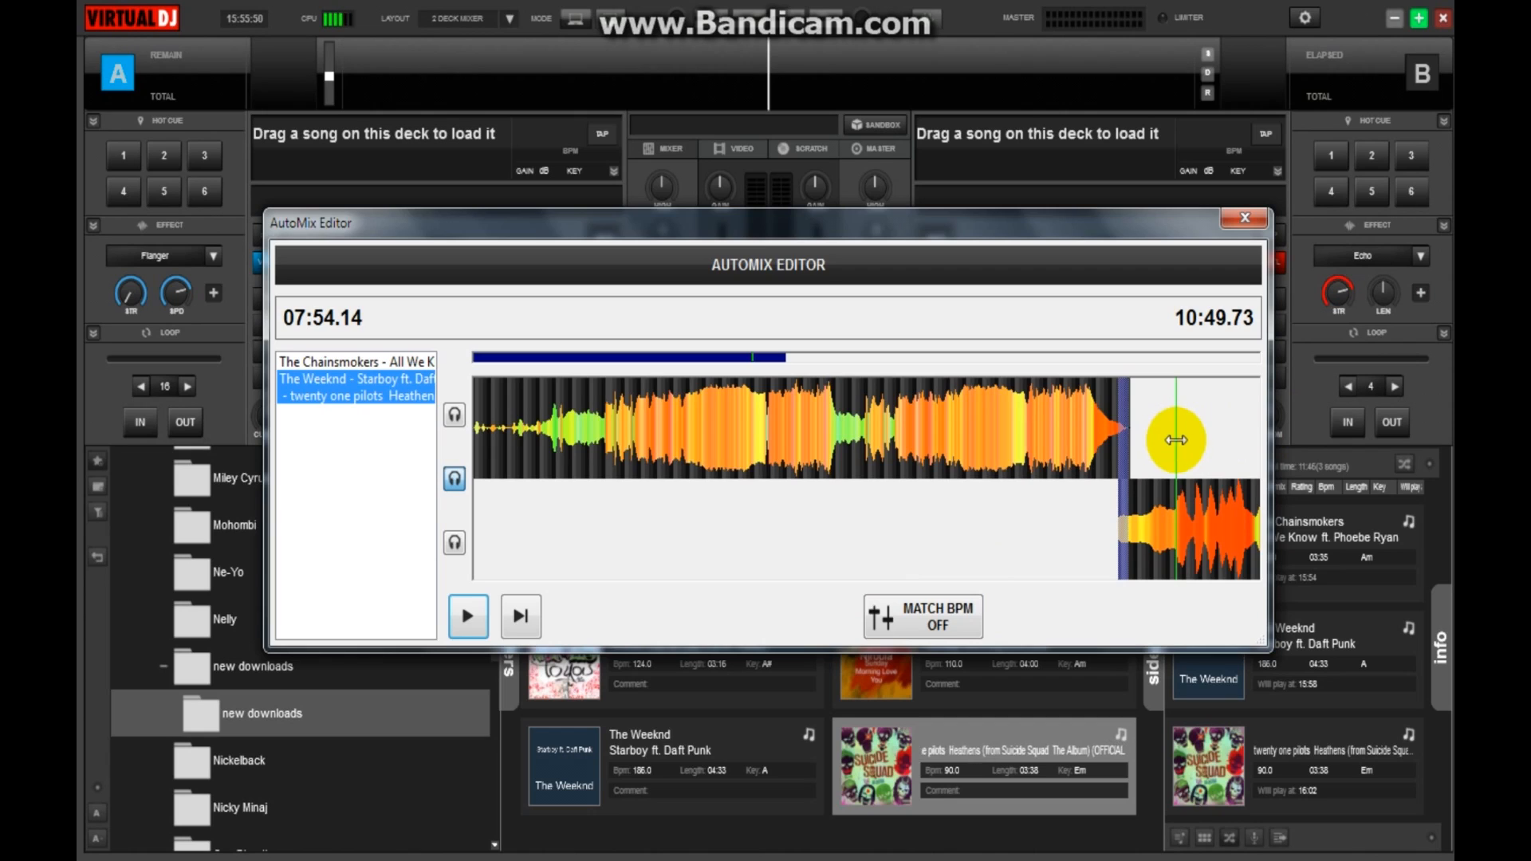
Move the preview position into All We Know and adjust its overlap with Starboy on the timeline
drag(1177, 440, 603, 538)
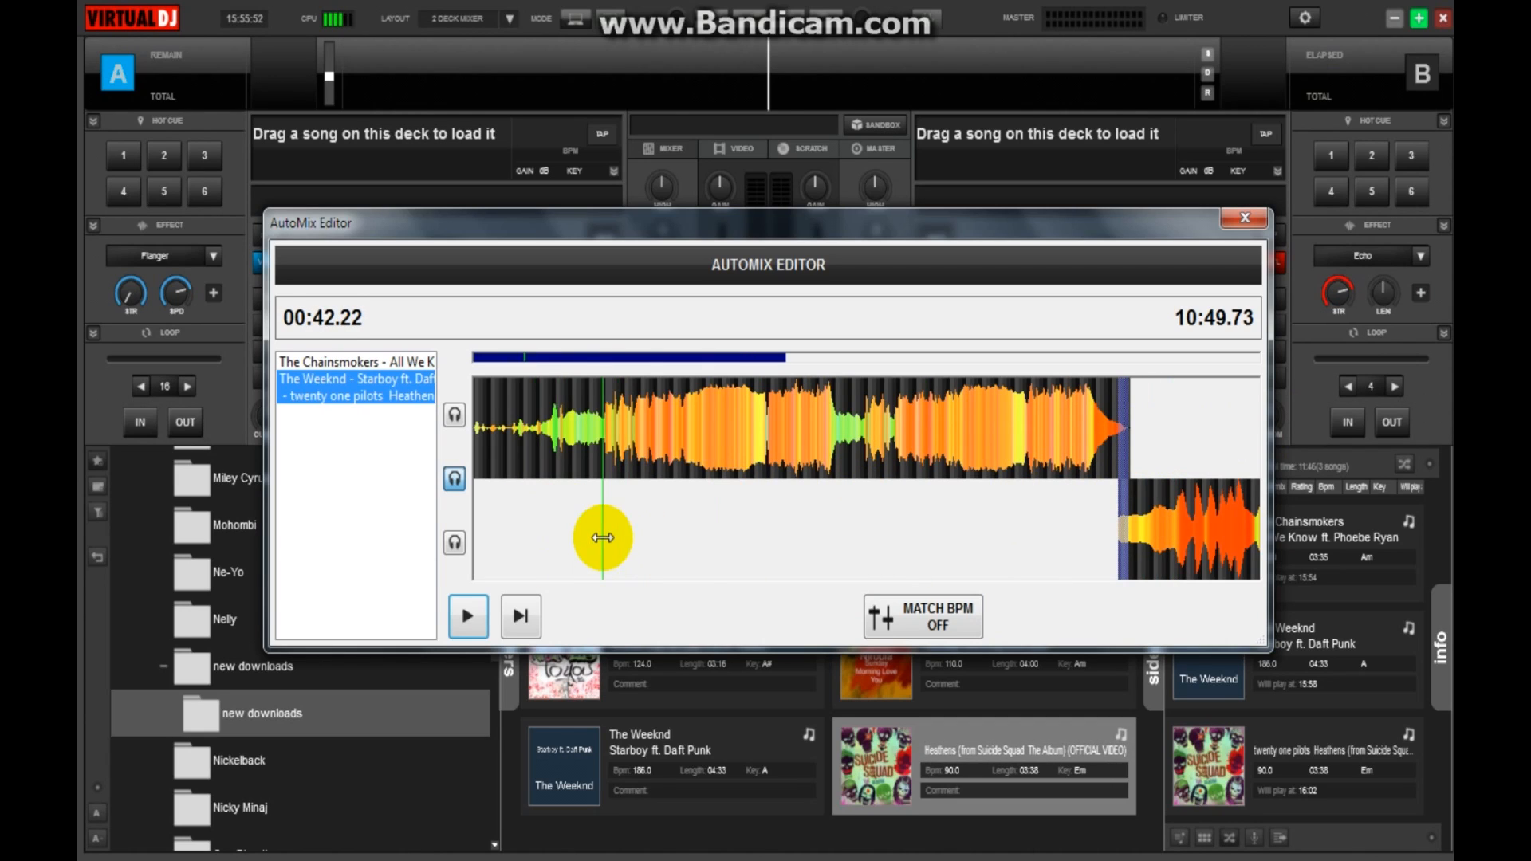
drag(603, 537, 1120, 506)
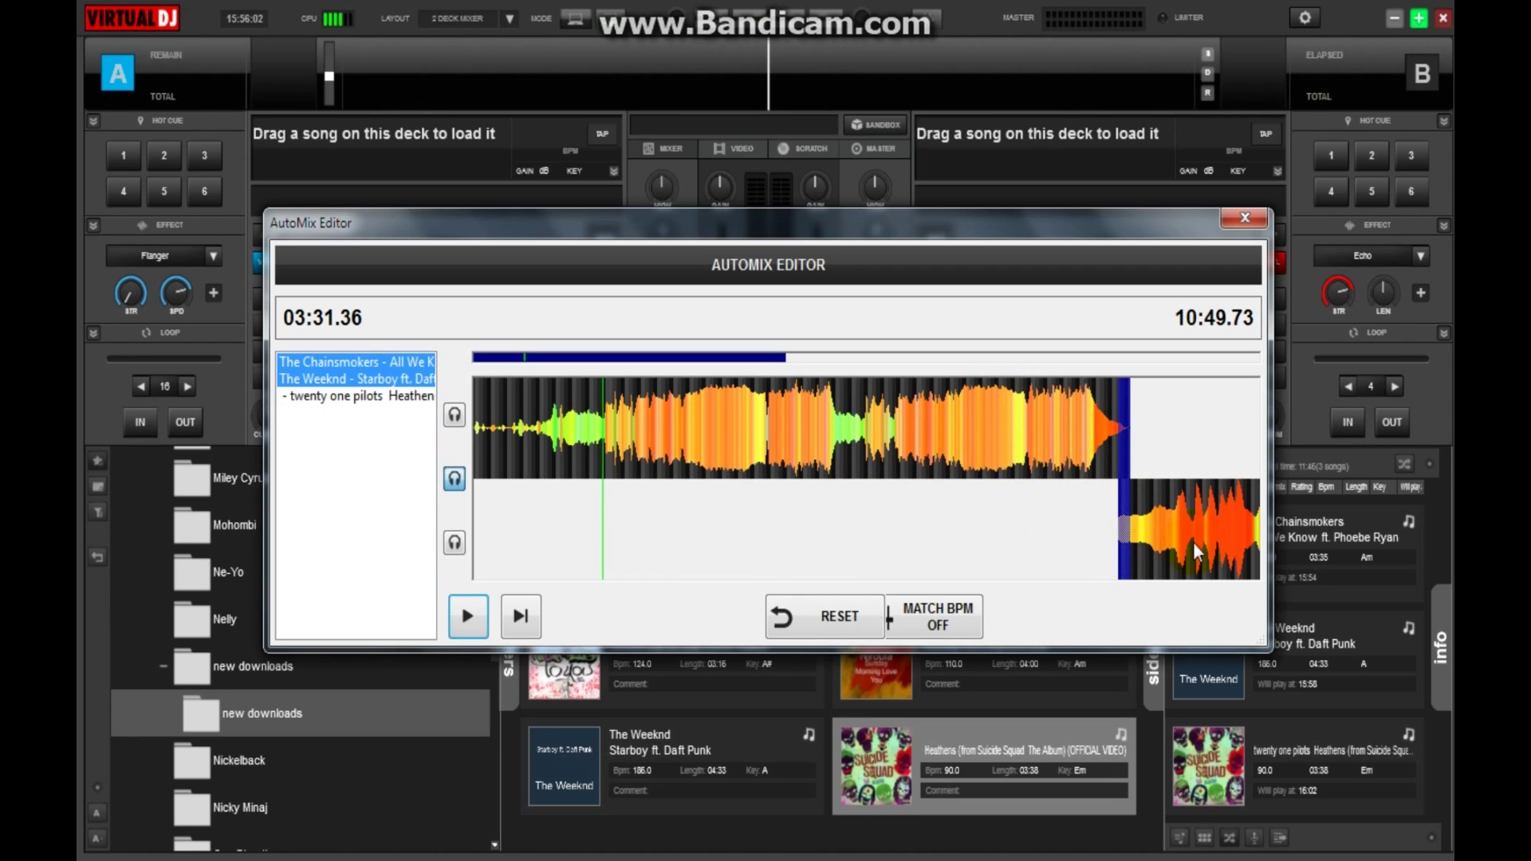
mouse_move(1241, 542)
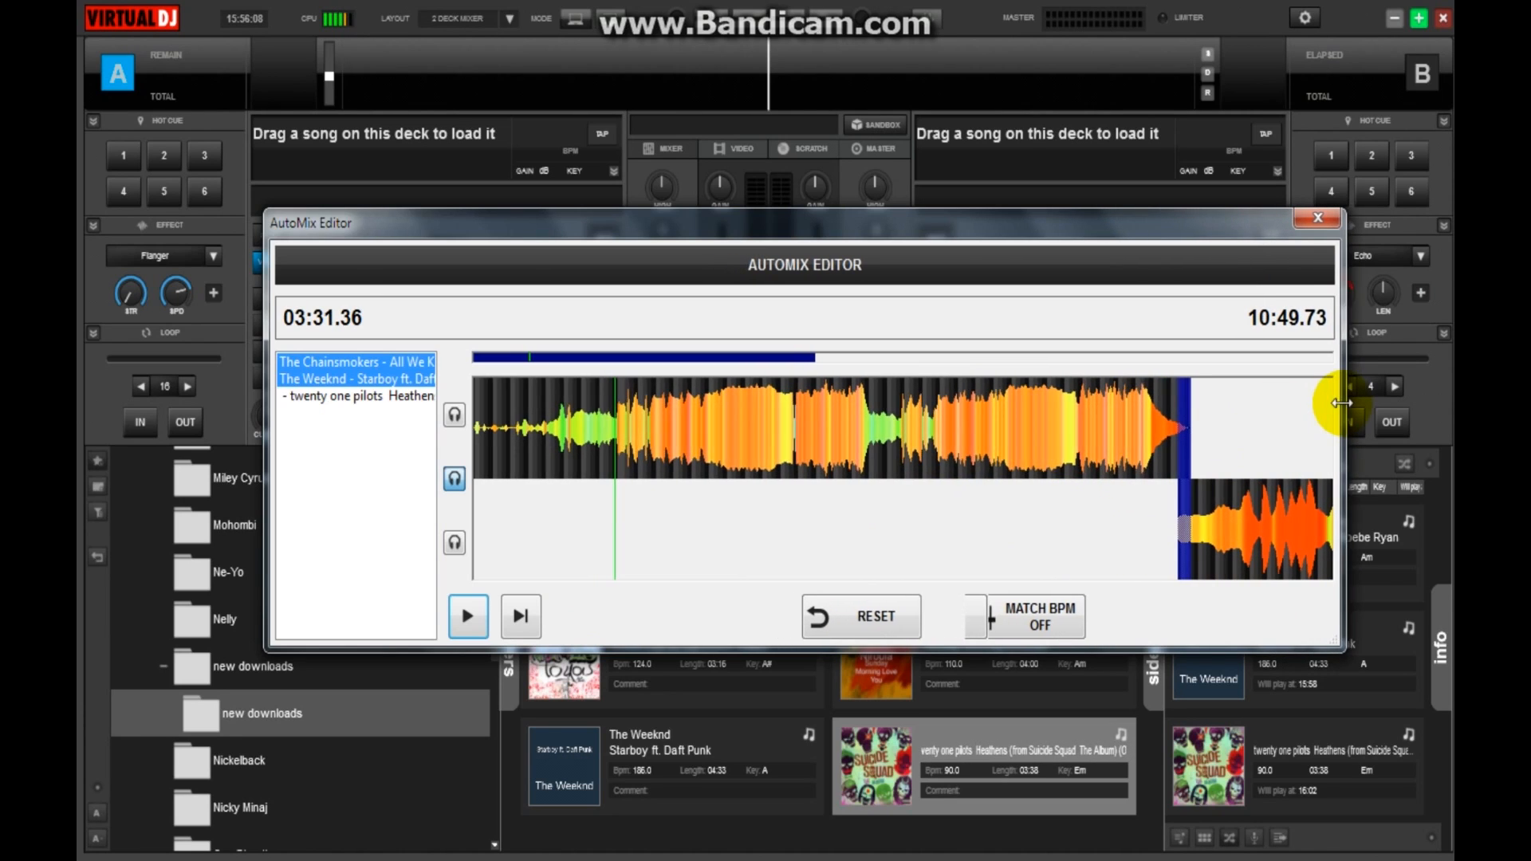
Widen the editor, shift the Starboy mix point so the mix totals 10:50.65, and preview the transition
drag(1339, 402, 1172, 467)
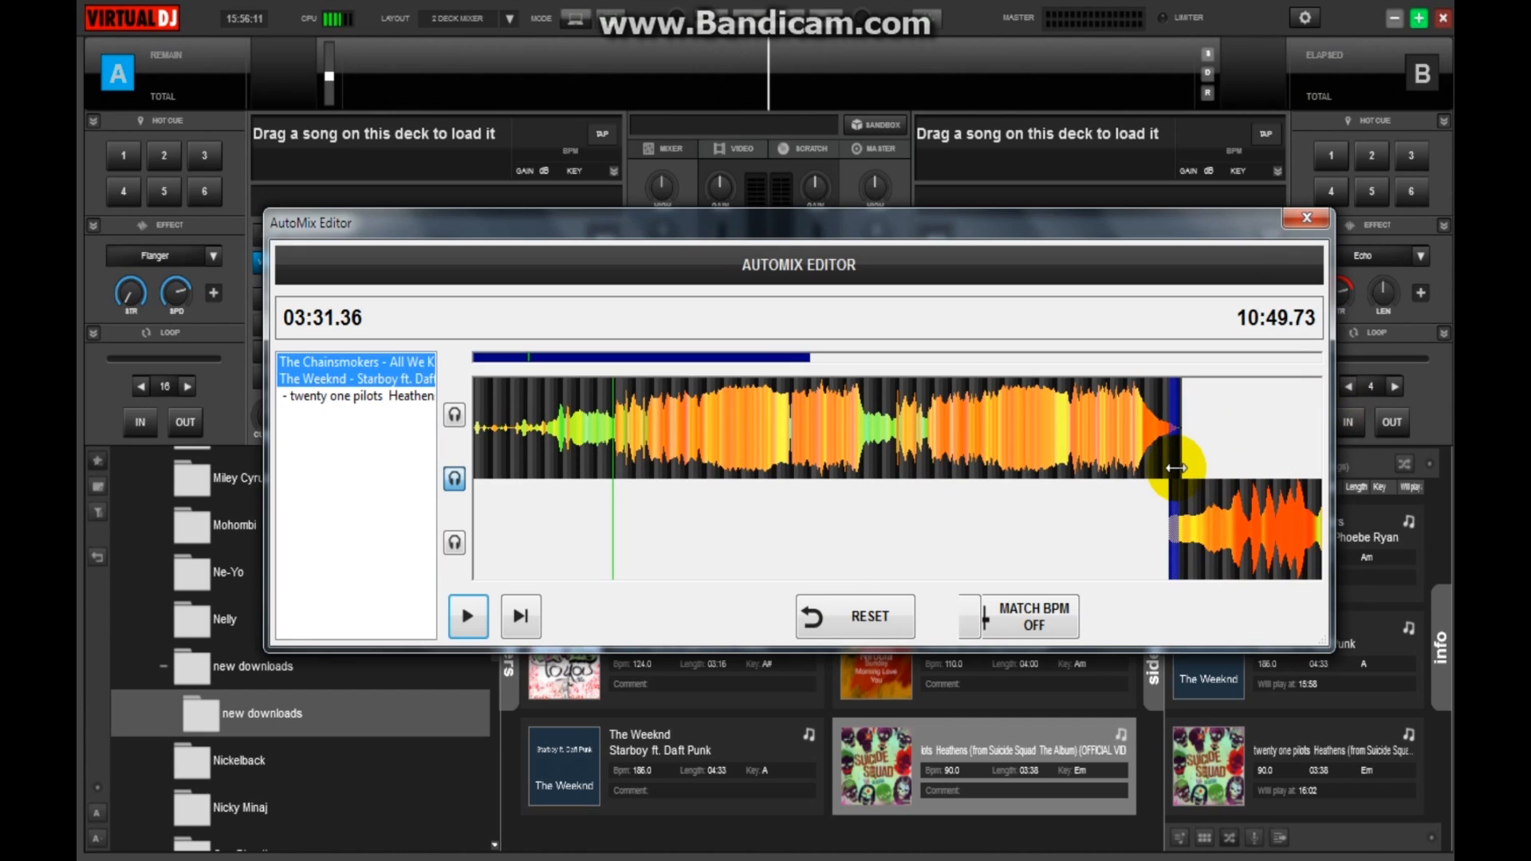
drag(1177, 467, 1123, 467)
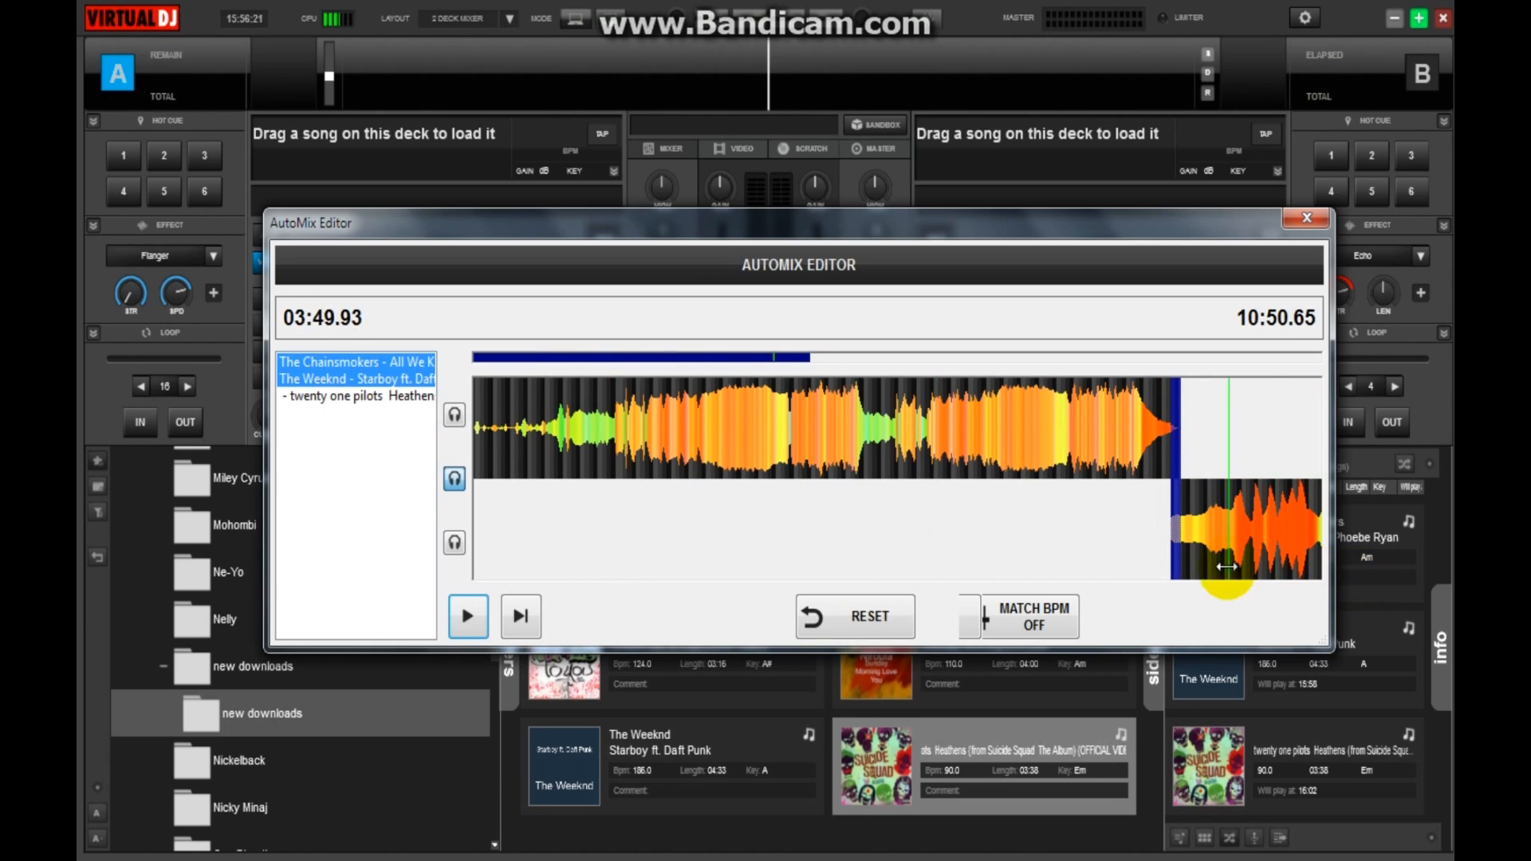
drag(1228, 565, 1140, 560)
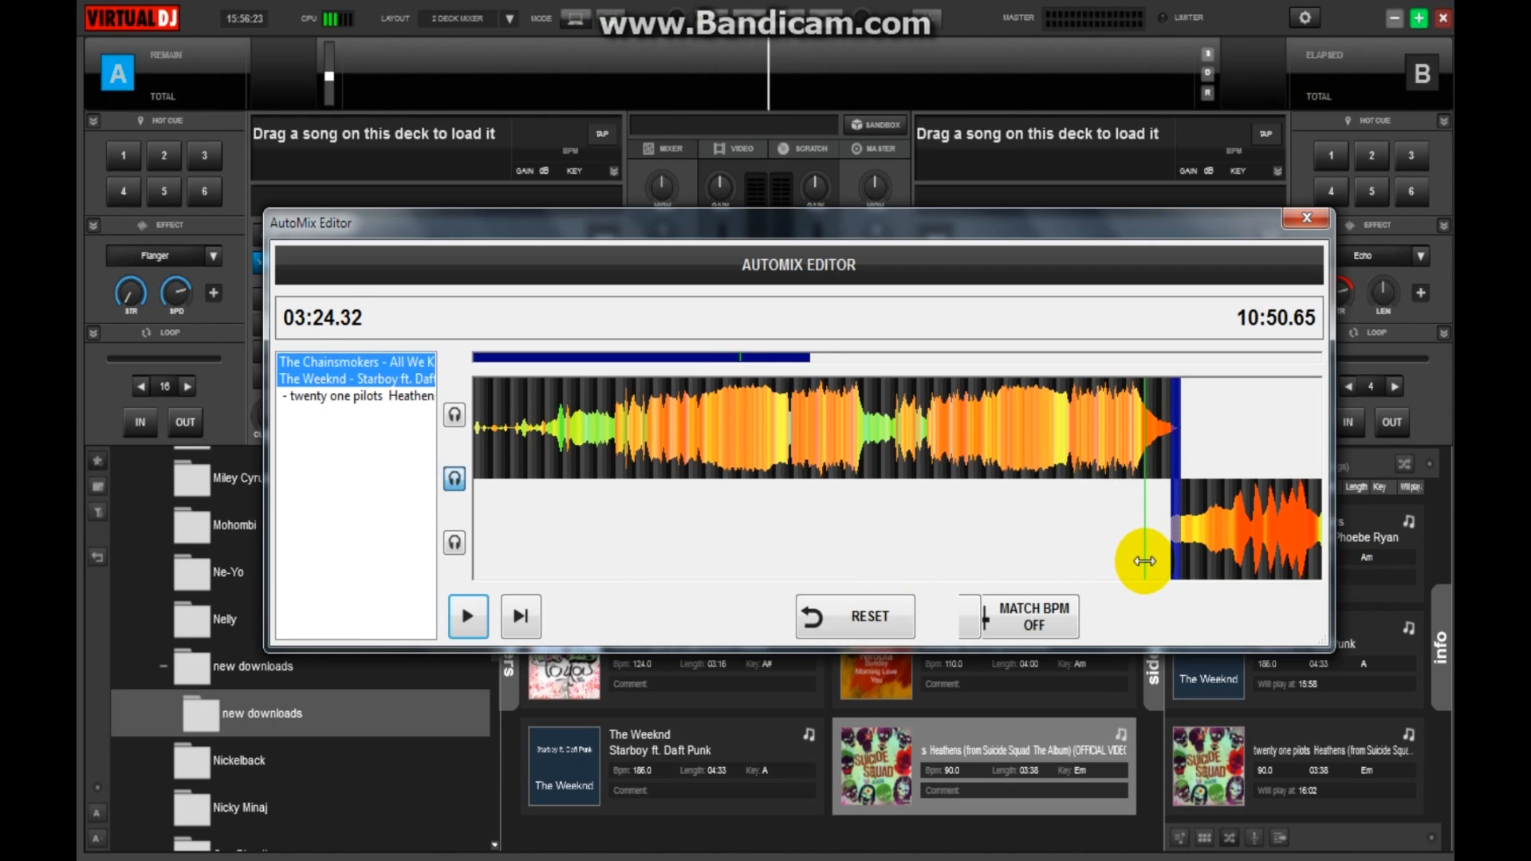
click(468, 616)
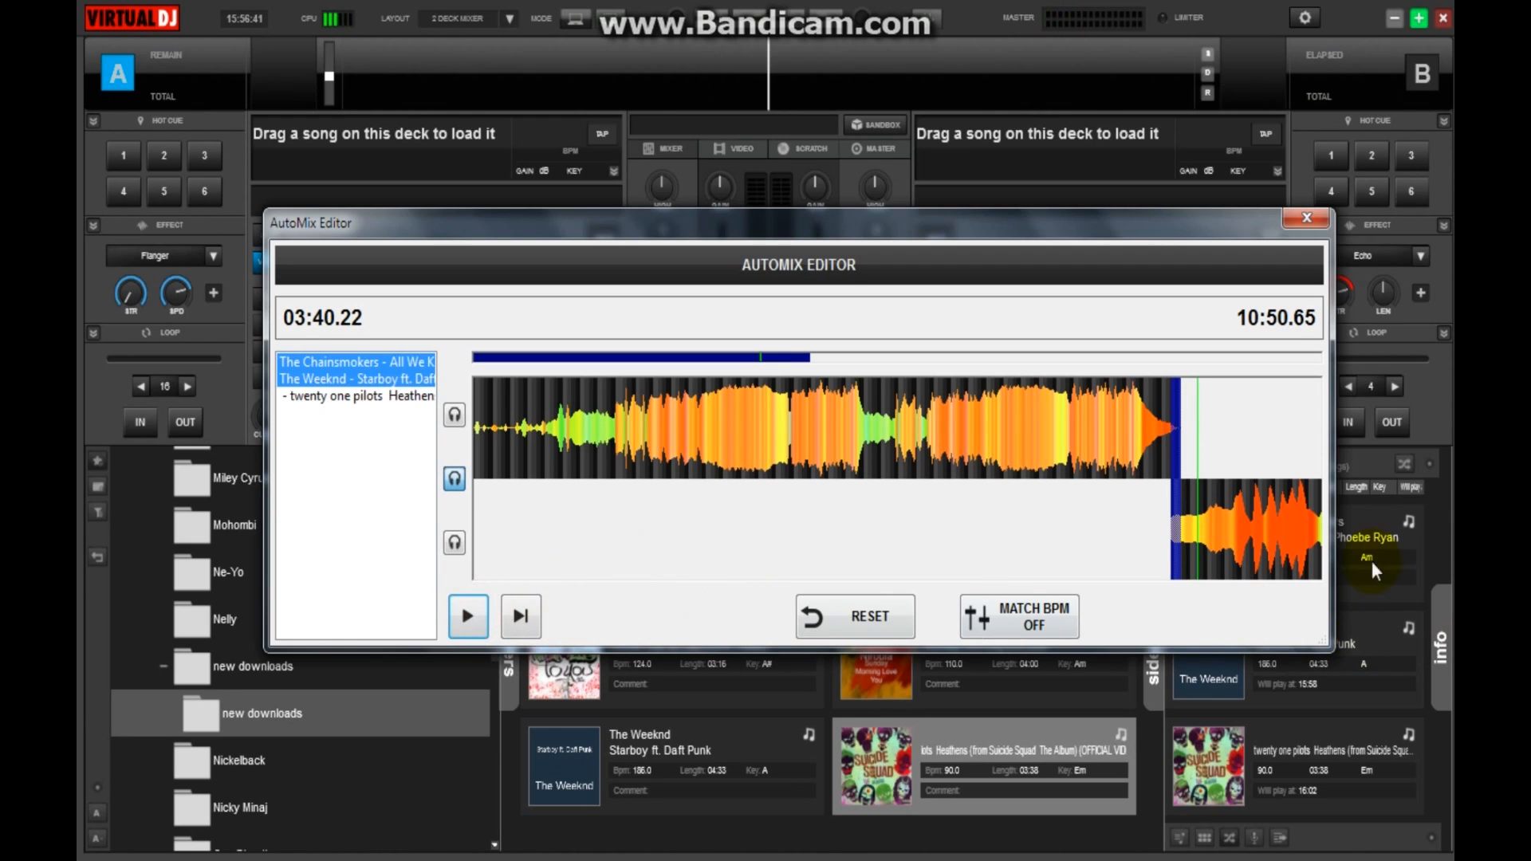
mouse_move(1019, 469)
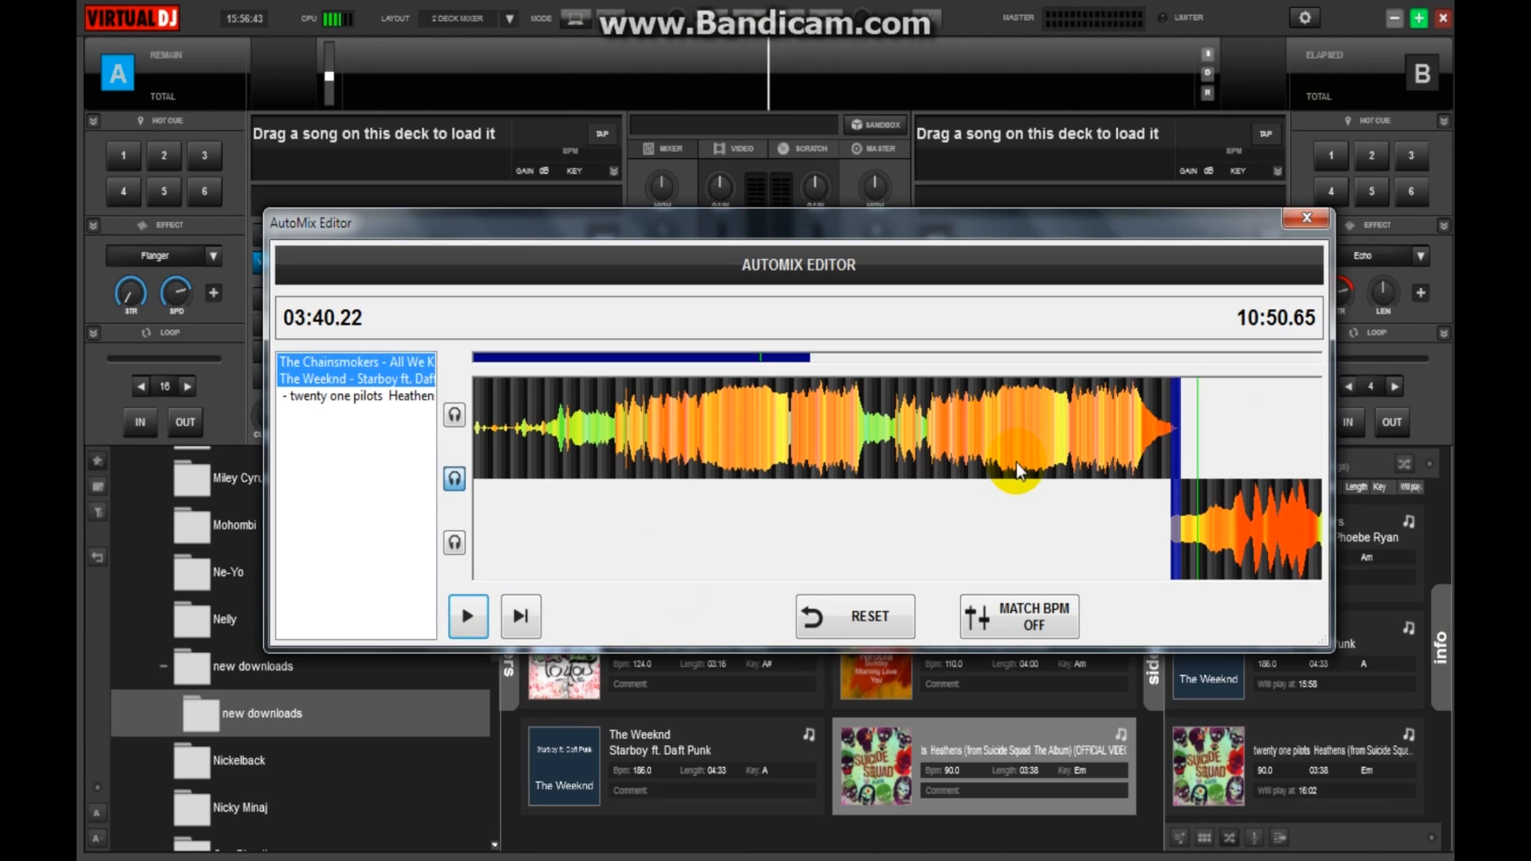
mouse_move(1093, 444)
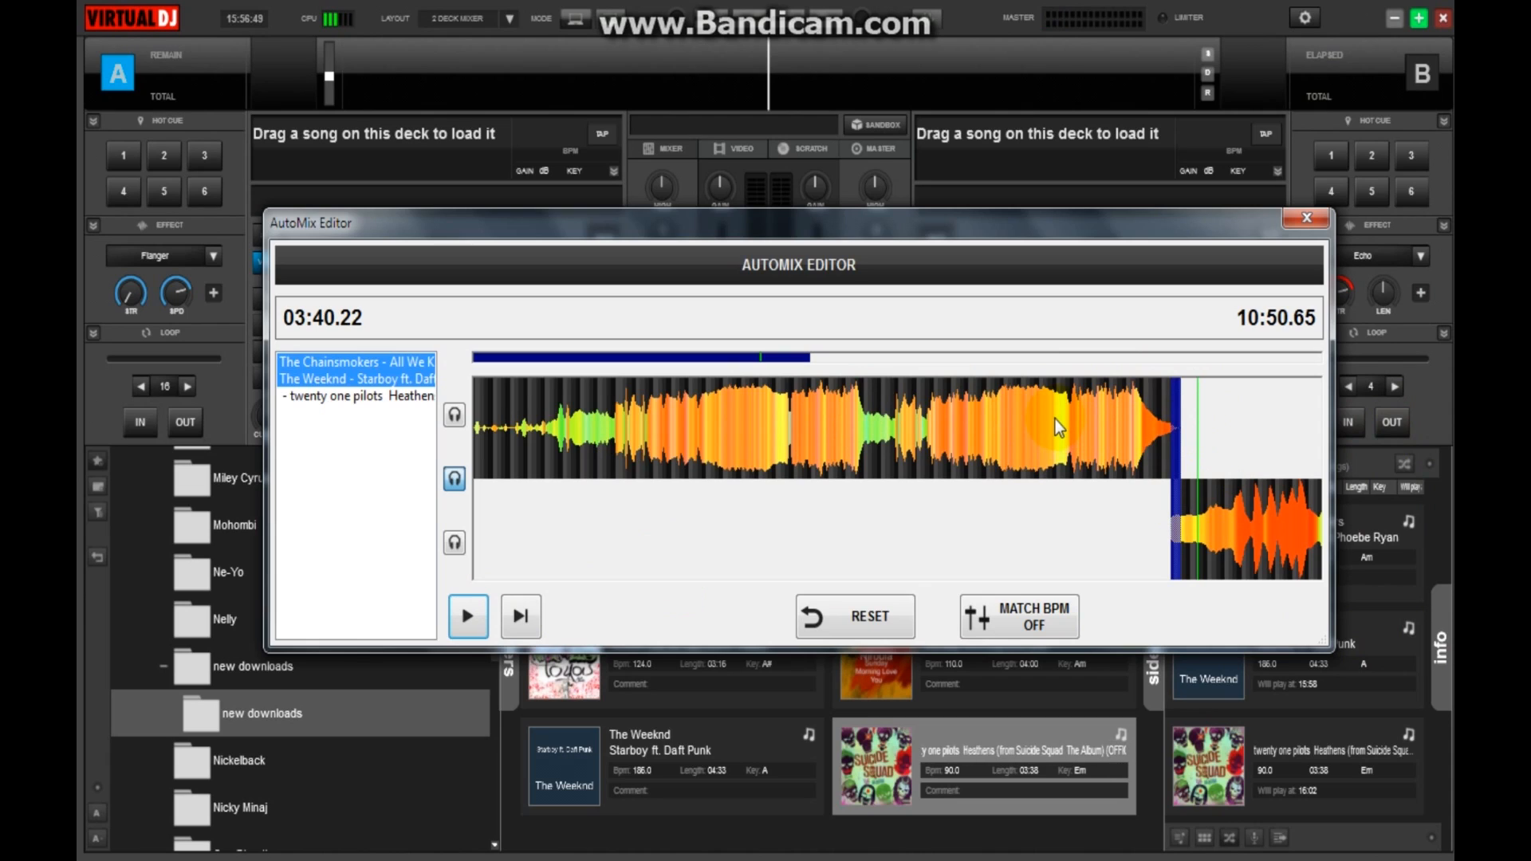
mouse_move(1119, 418)
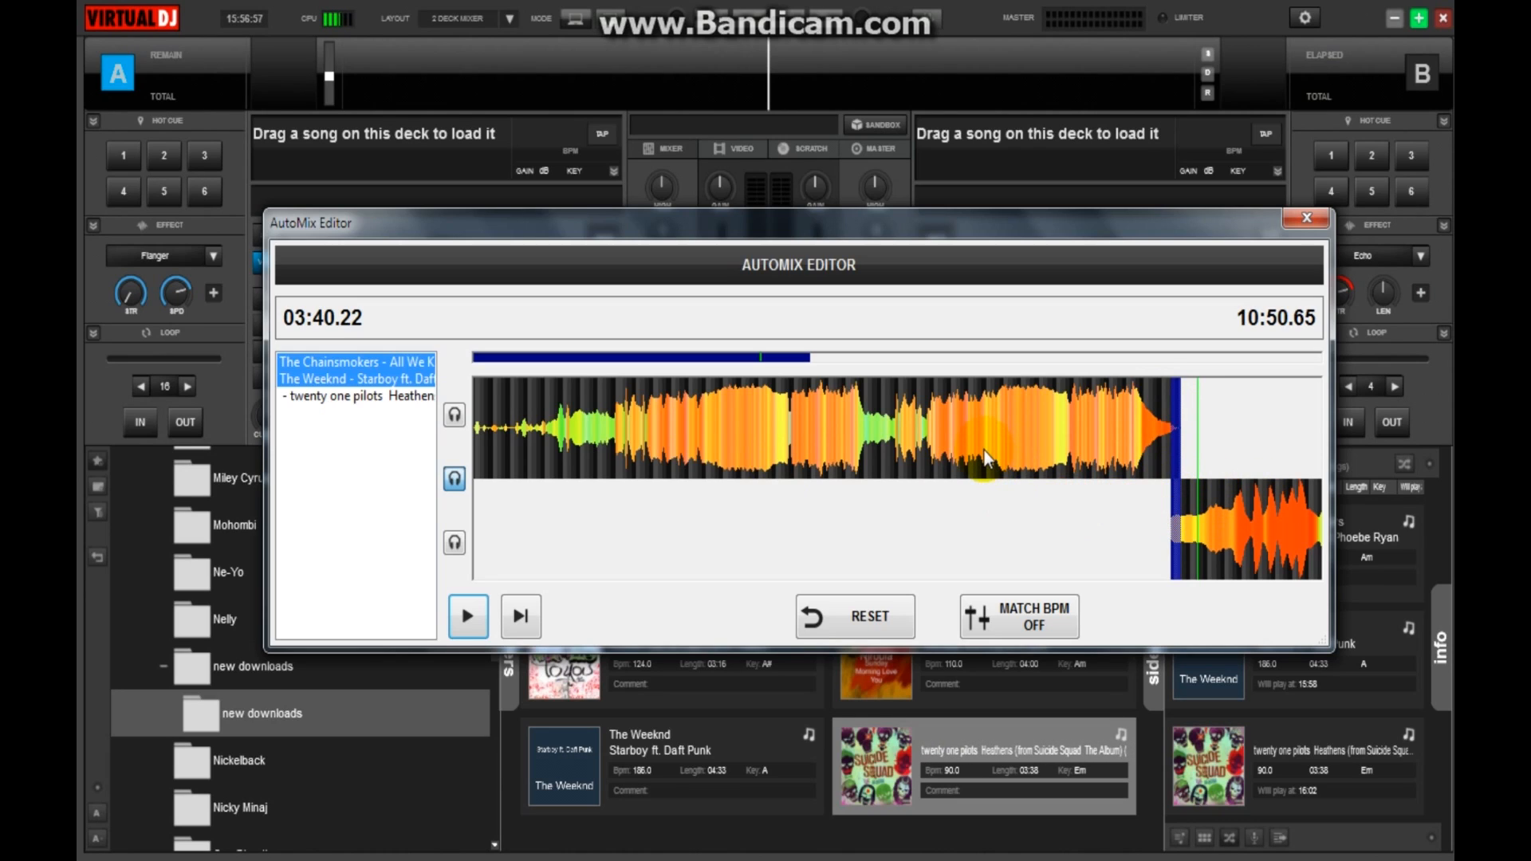
mouse_move(954, 488)
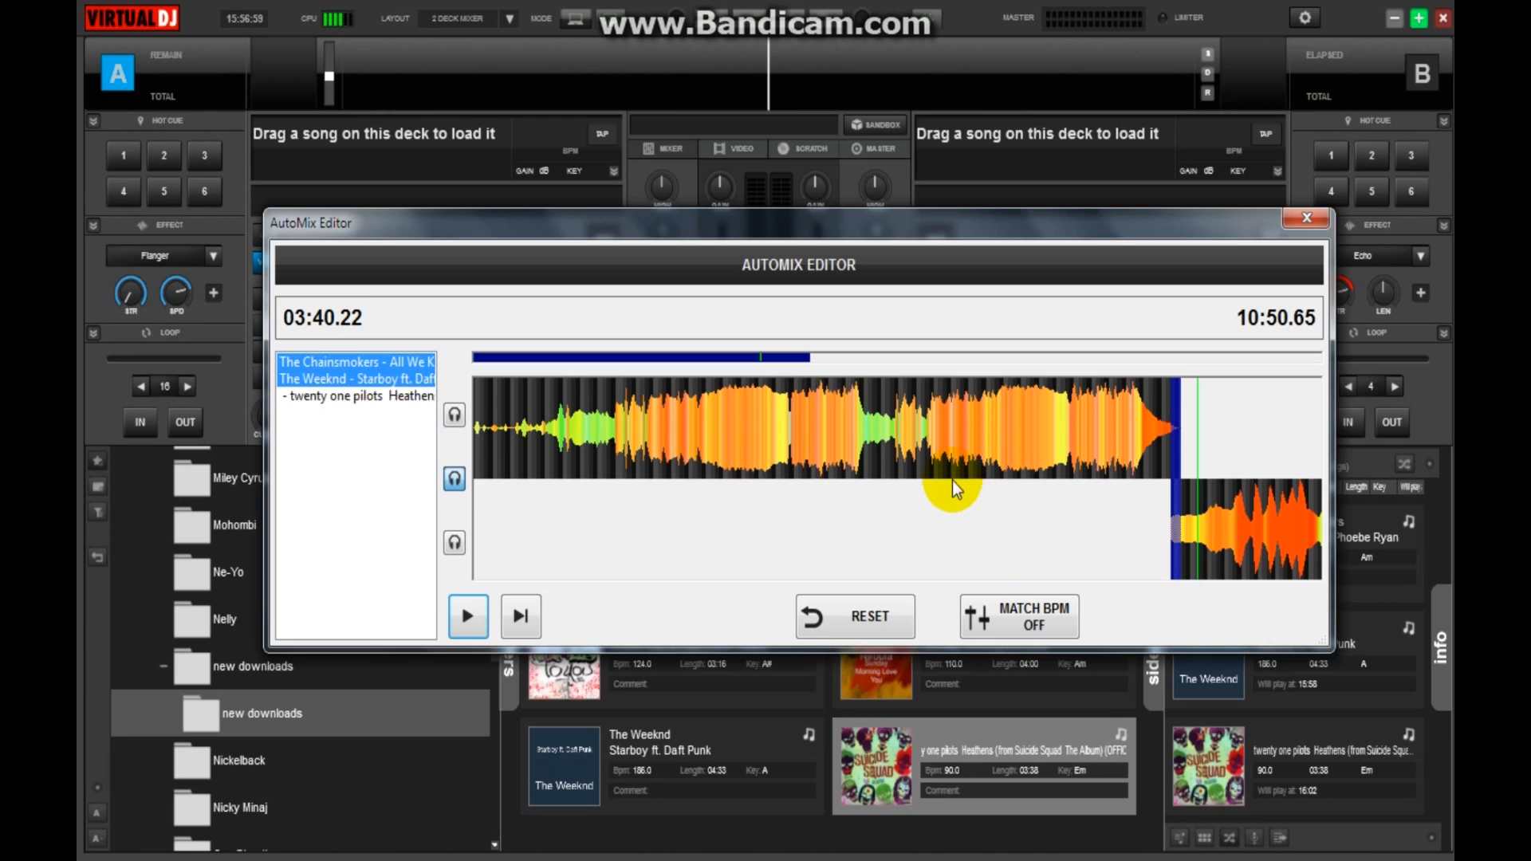